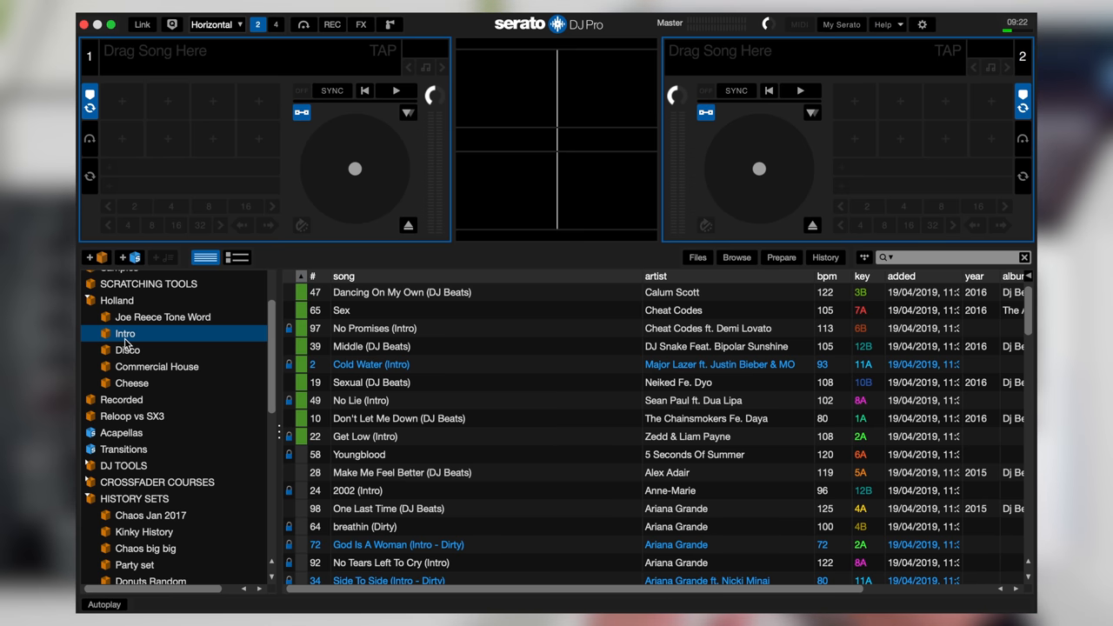
mouse_move(831, 285)
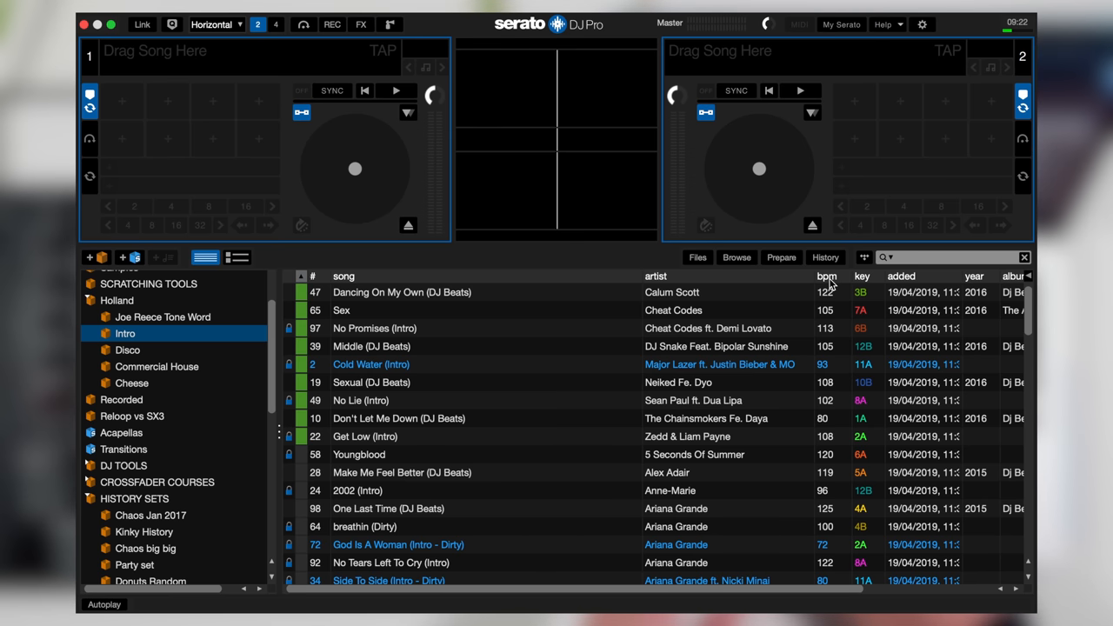
Sort the Intro crate's tracks by BPM and scroll through the list
click(826, 276)
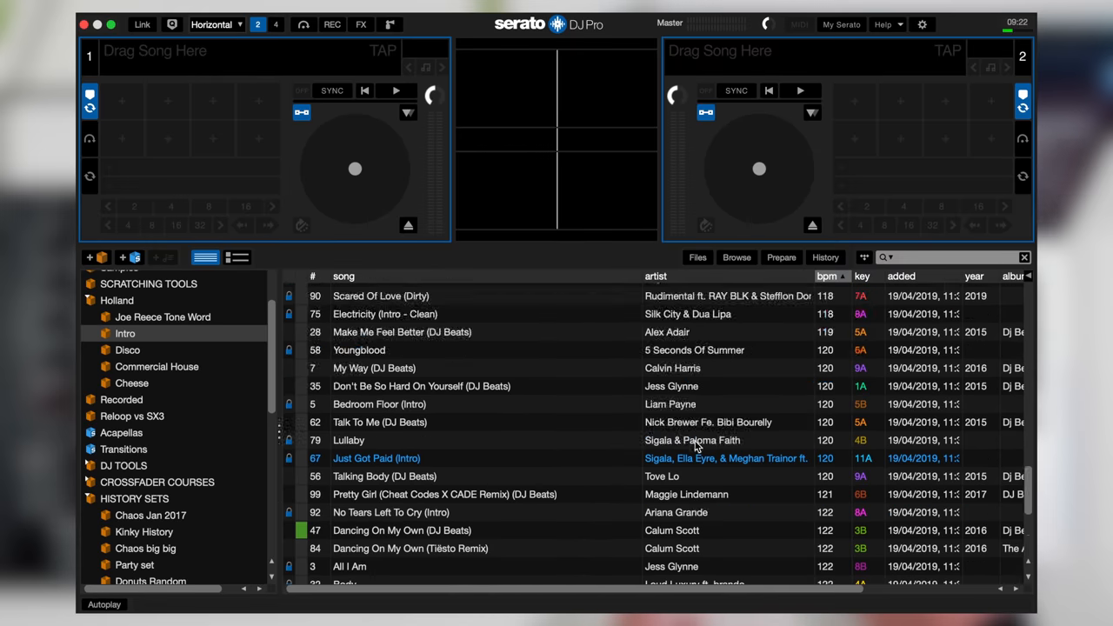
scroll(down, 3)
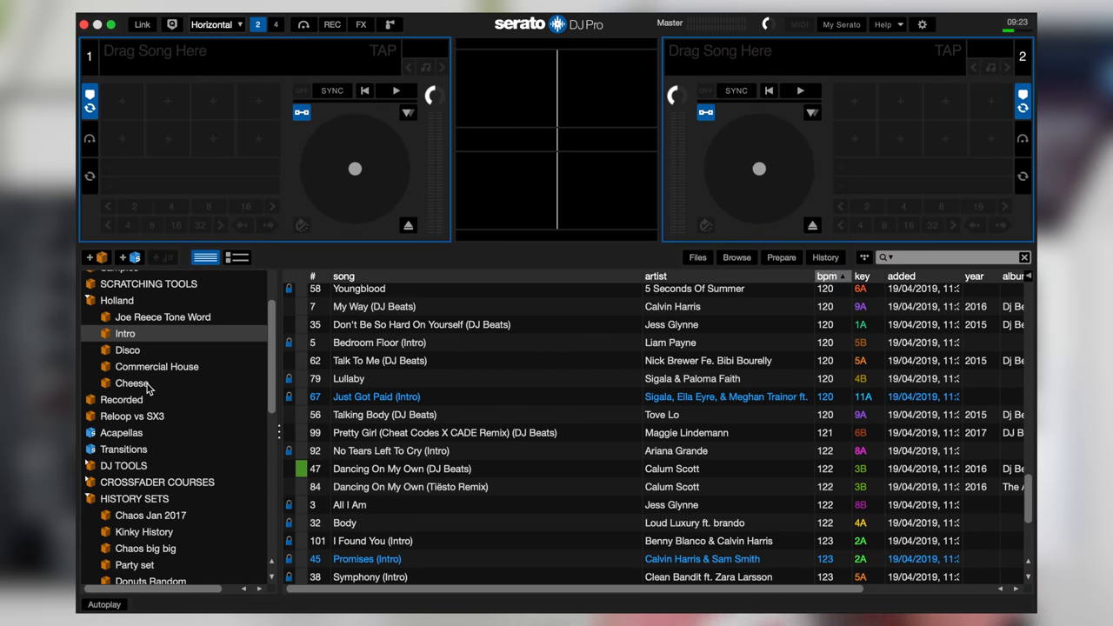
scroll(down, 3)
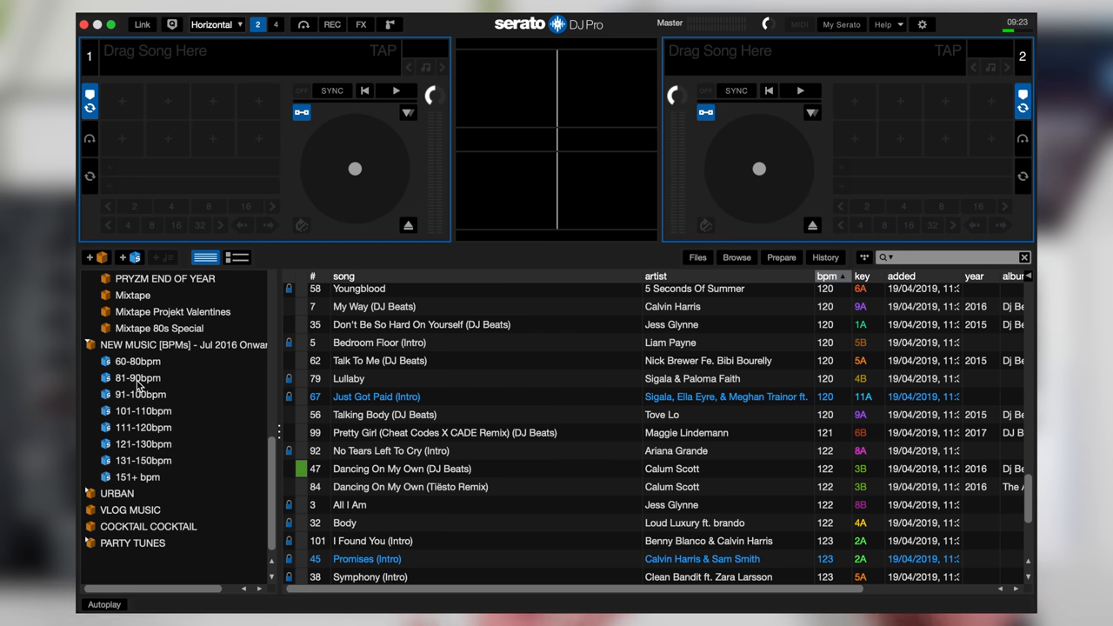
Browse the 81-90bpm crate, return to Intro, then open Serato's Settings
click(138, 378)
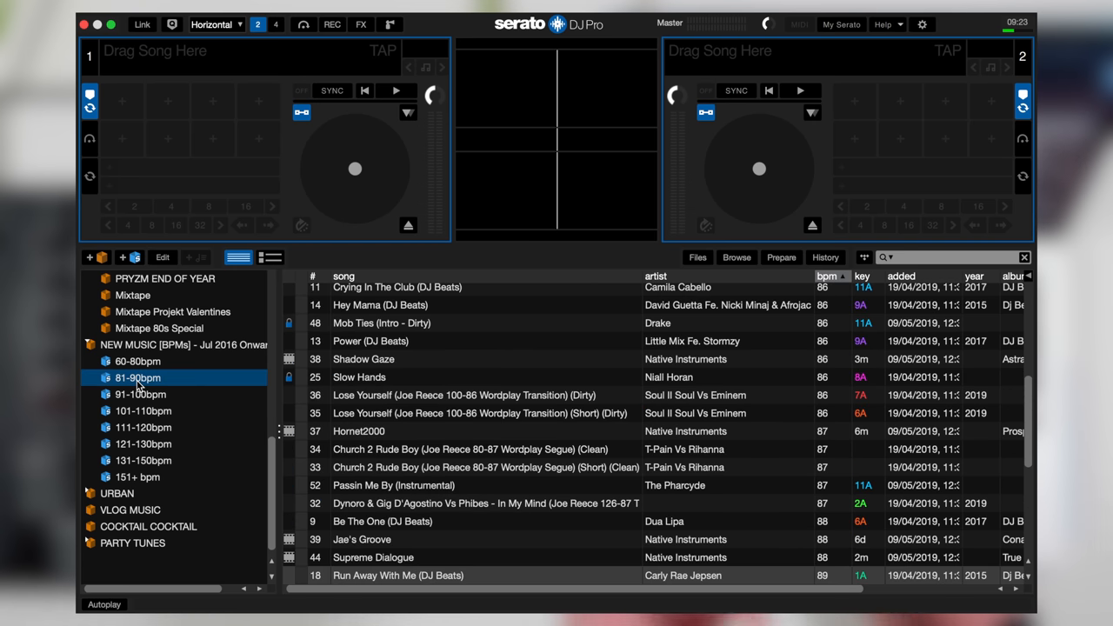
scroll(down, 3)
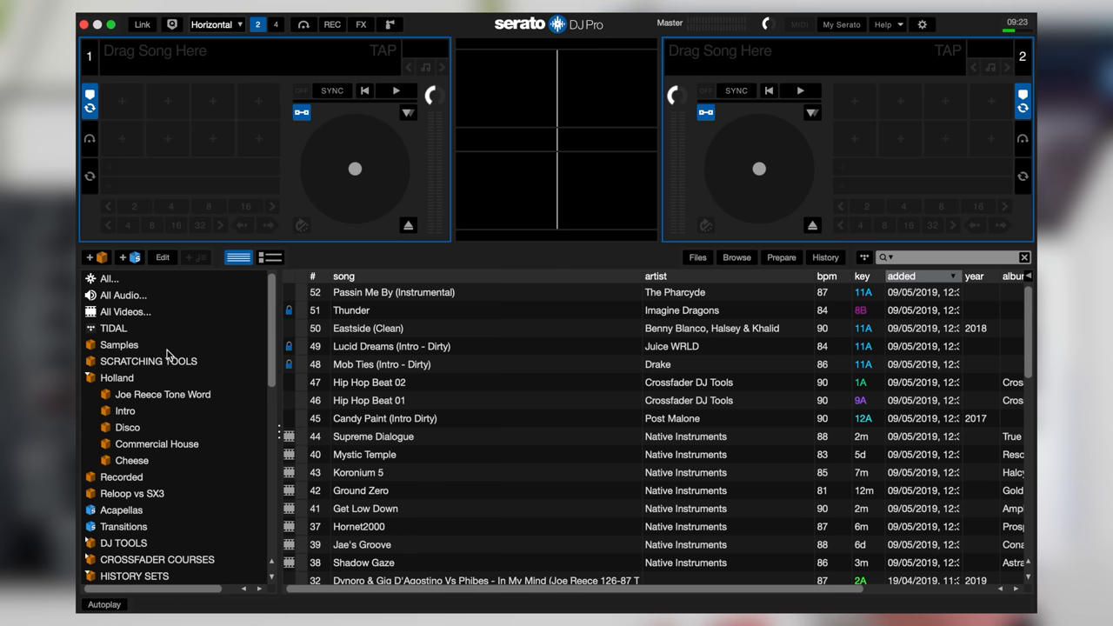
mouse_move(128, 417)
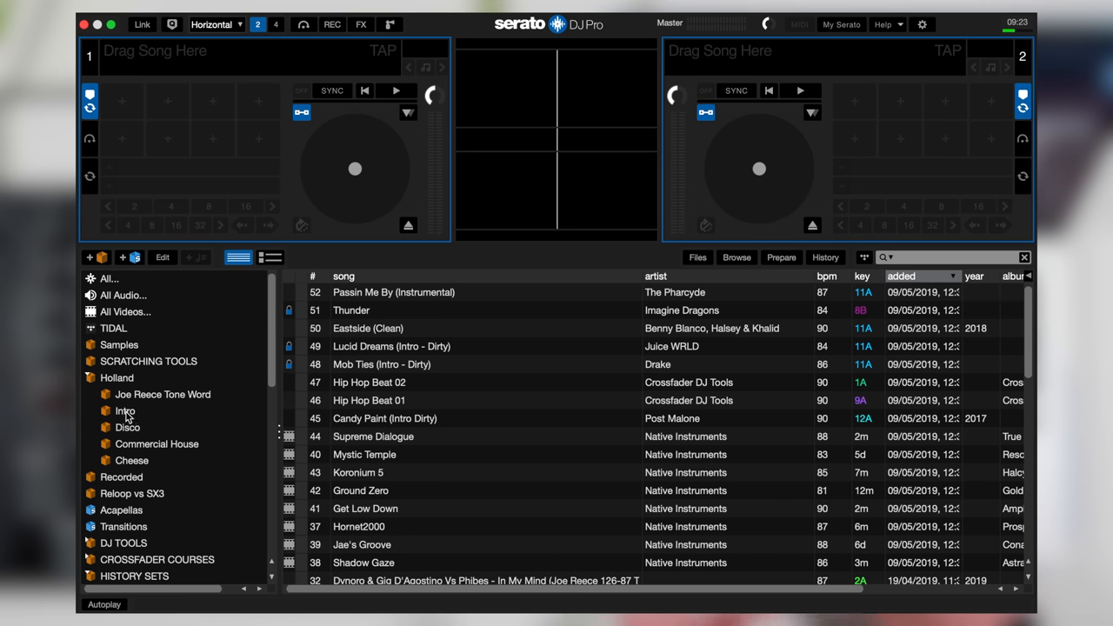
click(125, 410)
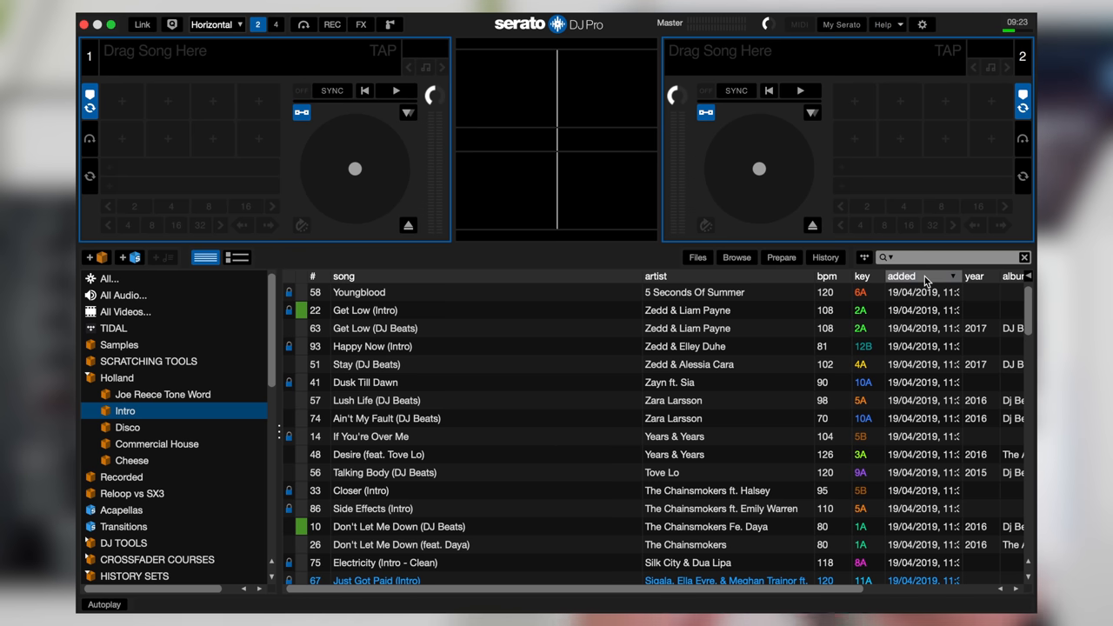
click(921, 24)
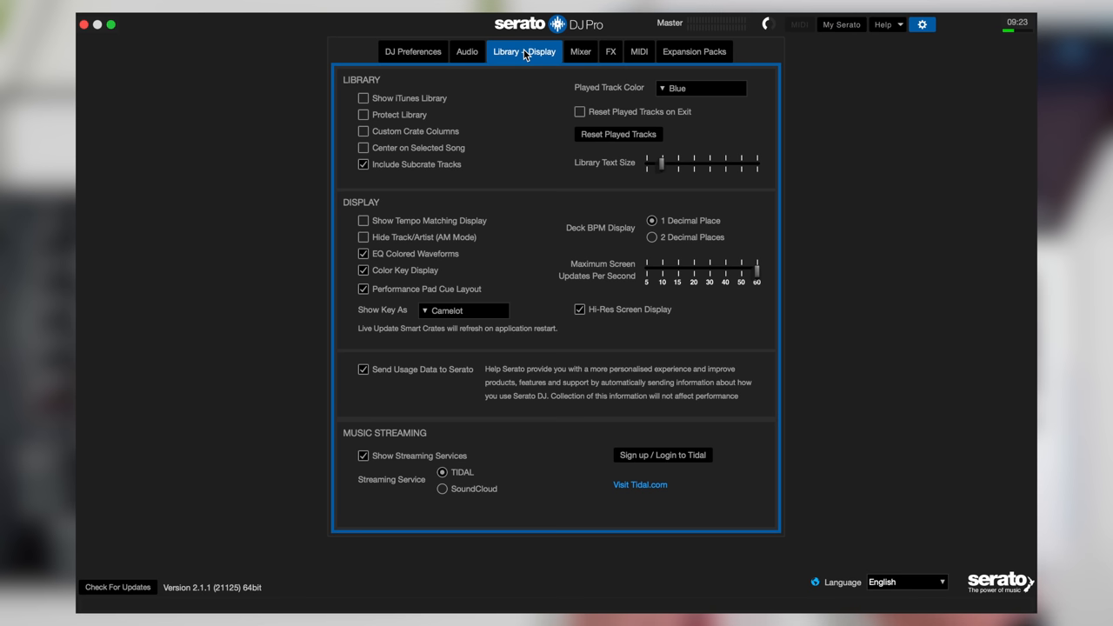
Show the Library + Display preferences to turn on Custom Crate Columns
click(364, 130)
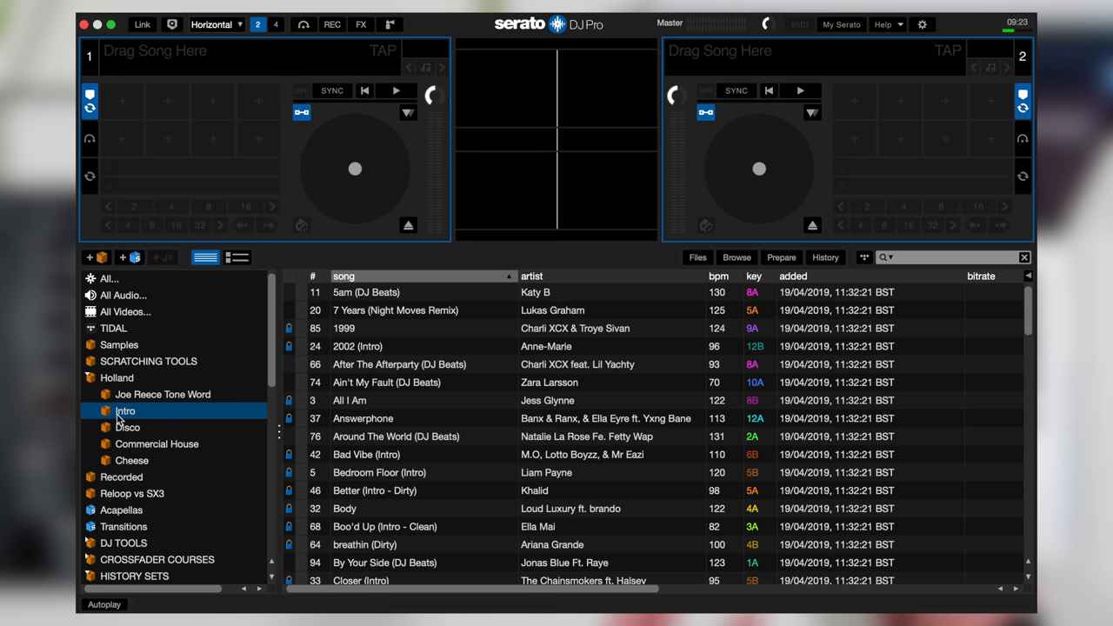
Sort Intro by BPM and the 81-90bpm crate by date added
click(718, 275)
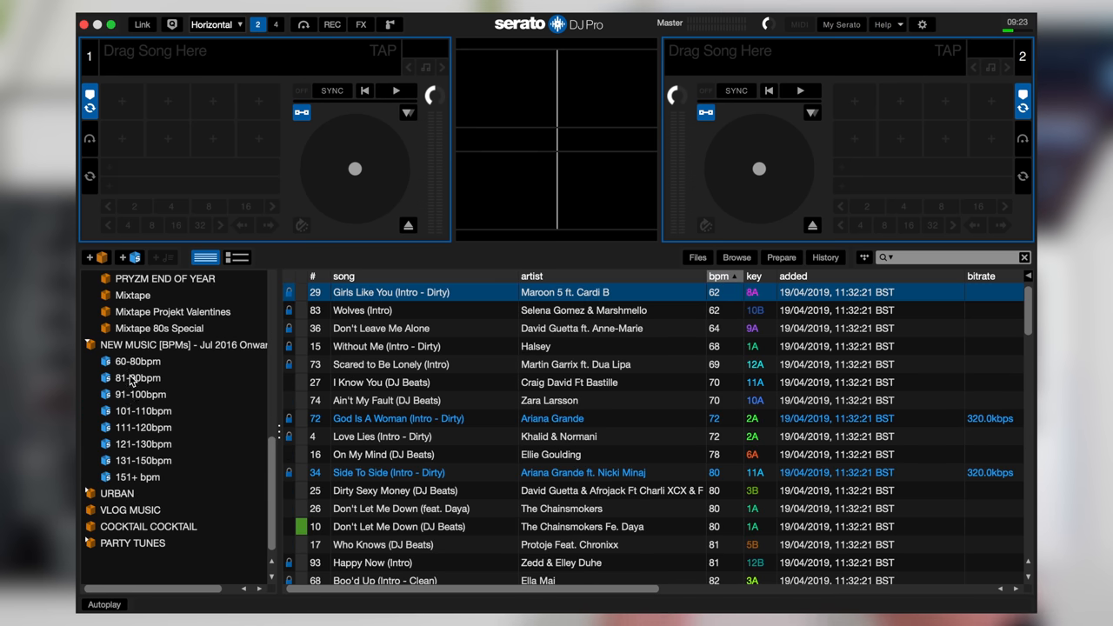
click(138, 378)
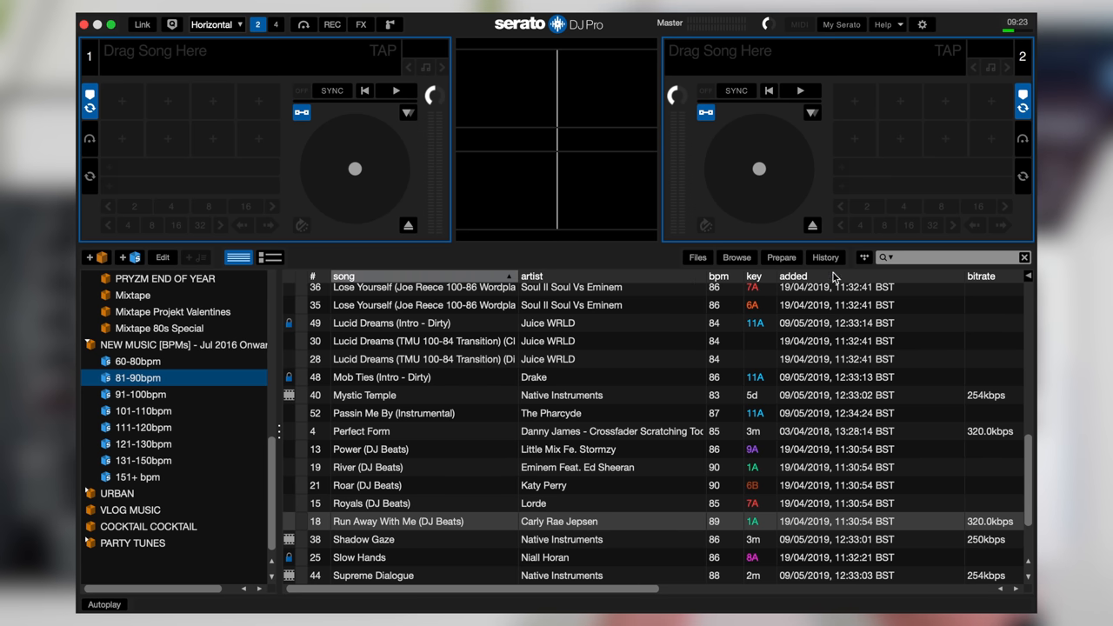
click(792, 276)
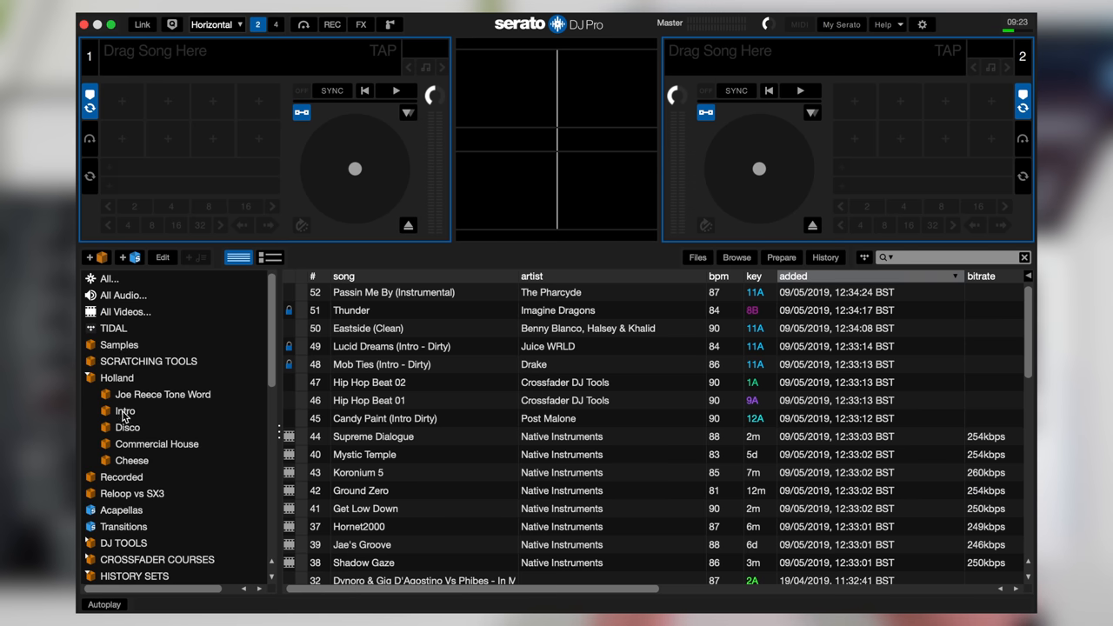
Switch between Intro and 81-90bpm, then open the 101-110bpm and 131-150bpm crates
click(124, 410)
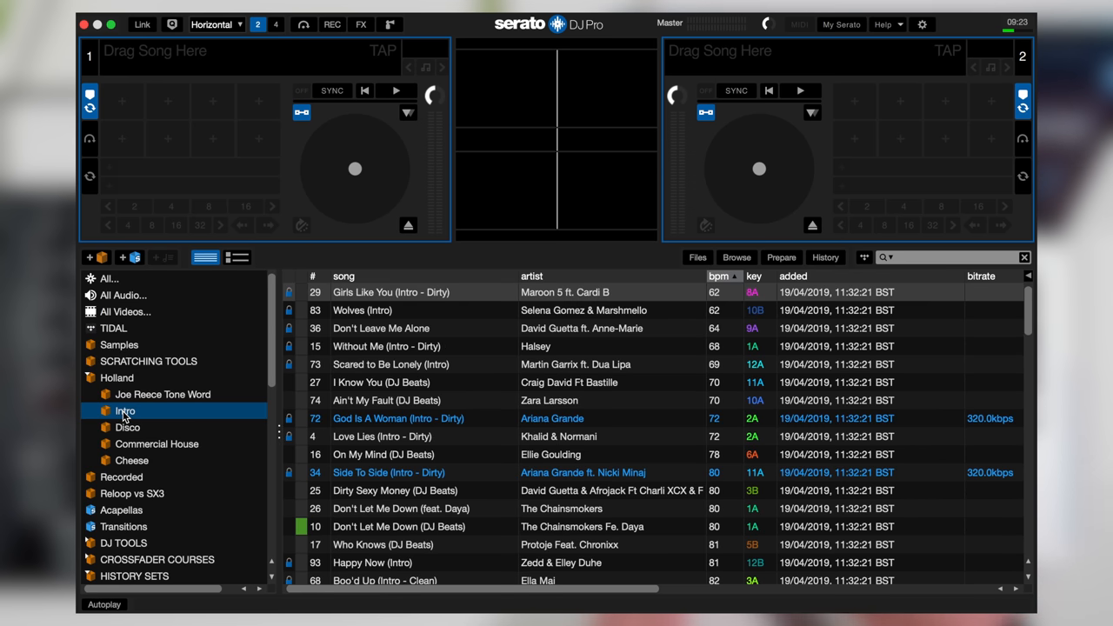
click(138, 378)
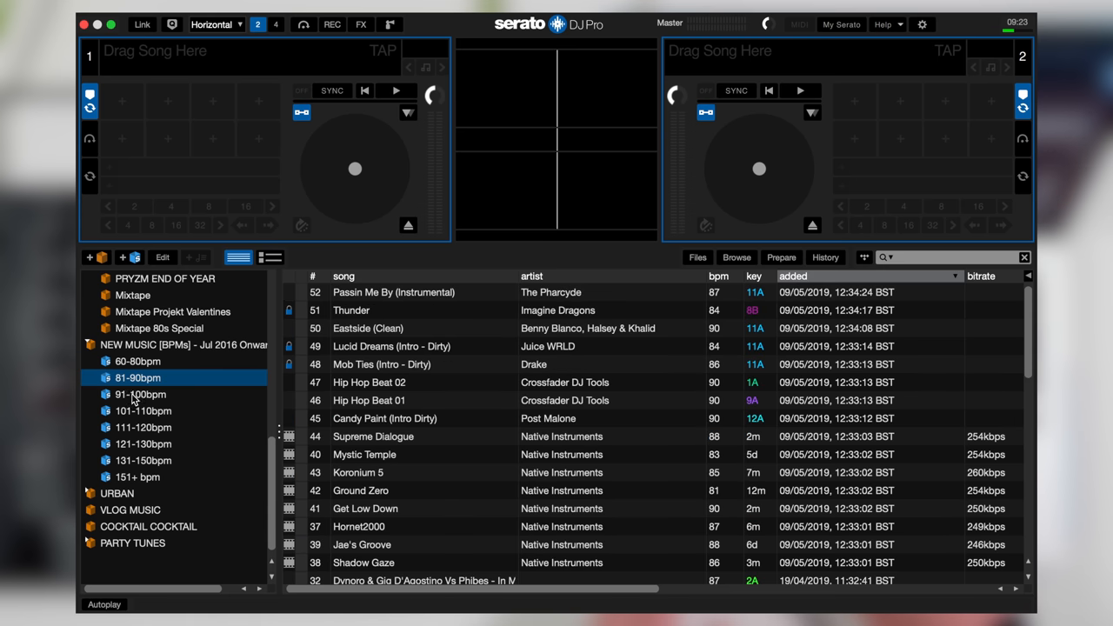
mouse_move(226, 459)
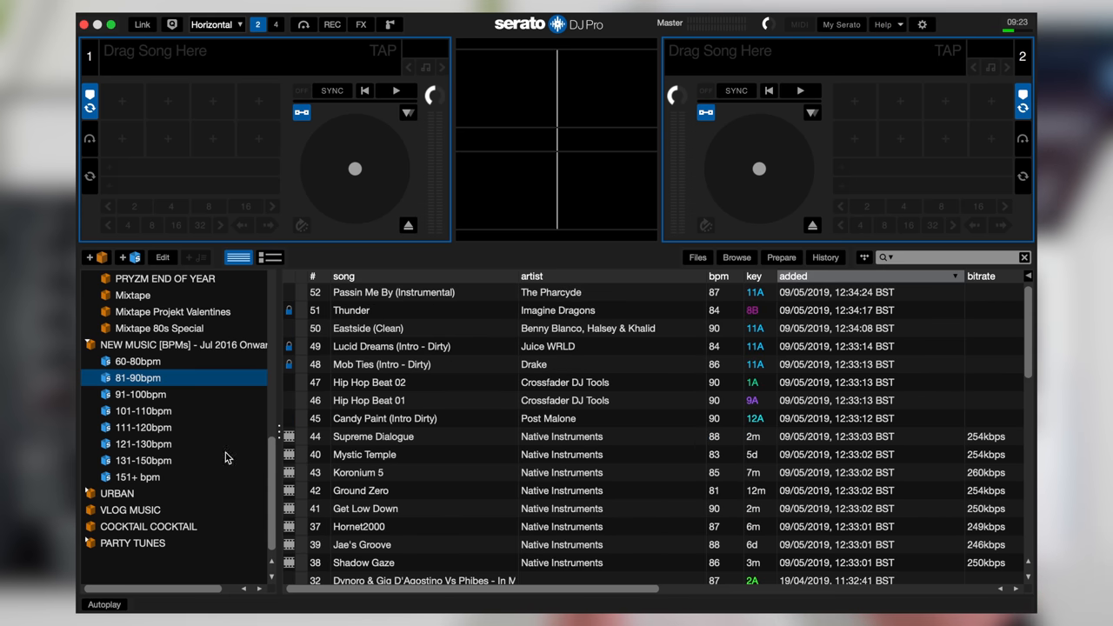
click(143, 410)
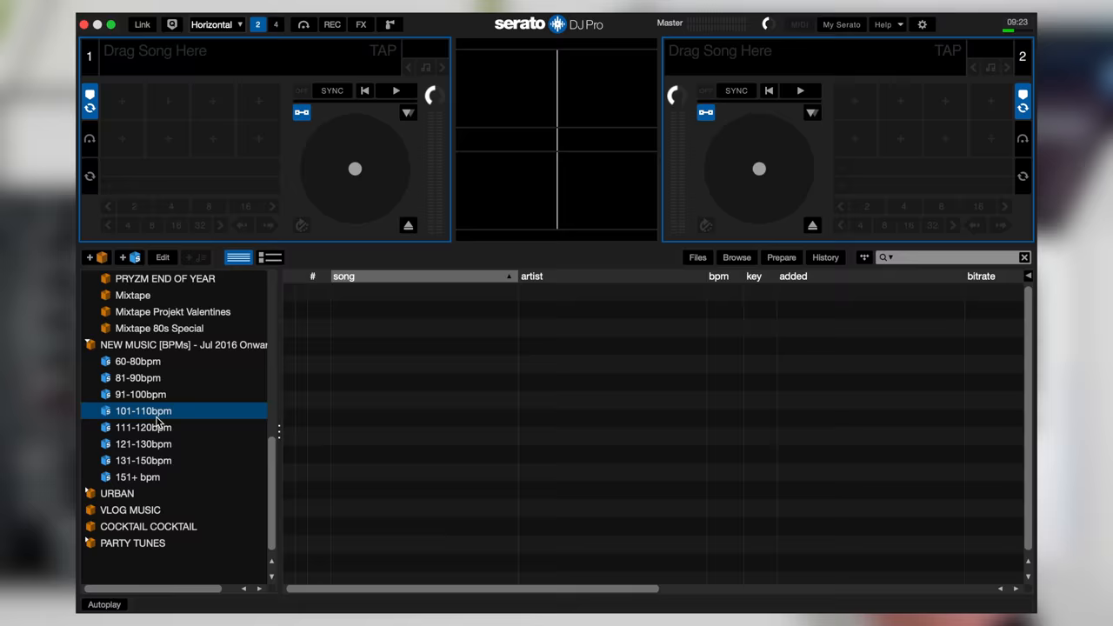
click(143, 460)
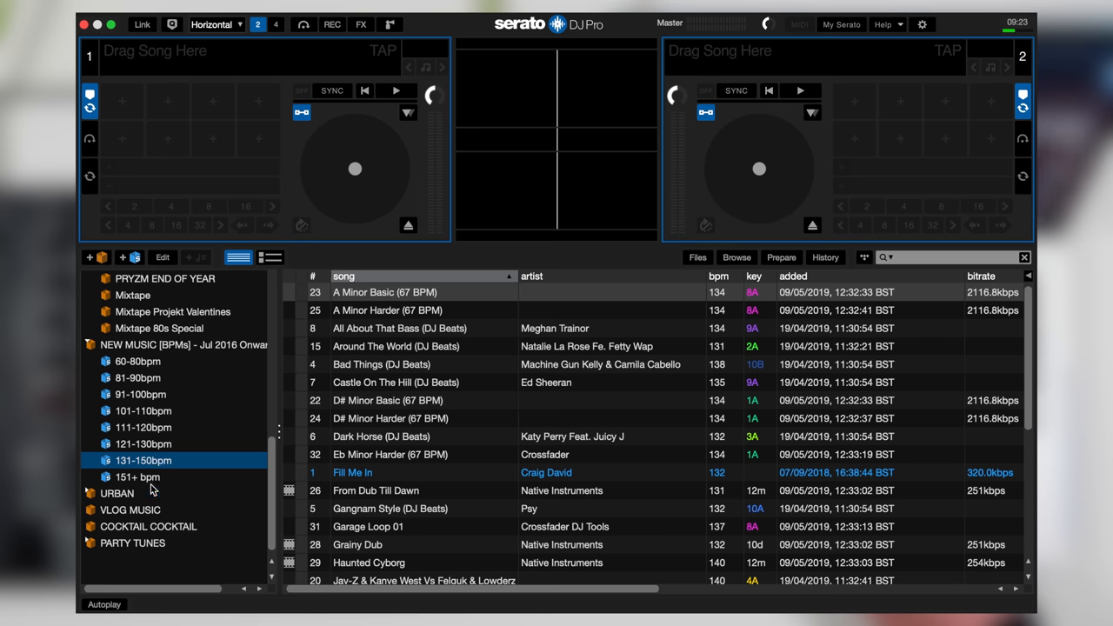
mouse_move(460, 280)
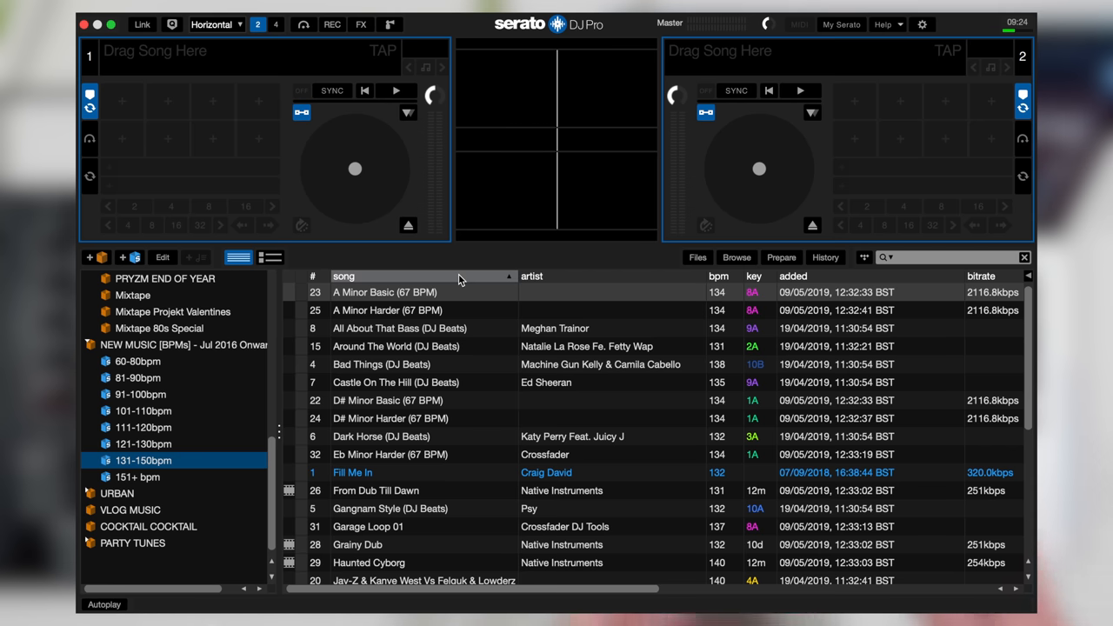
mouse_move(402, 343)
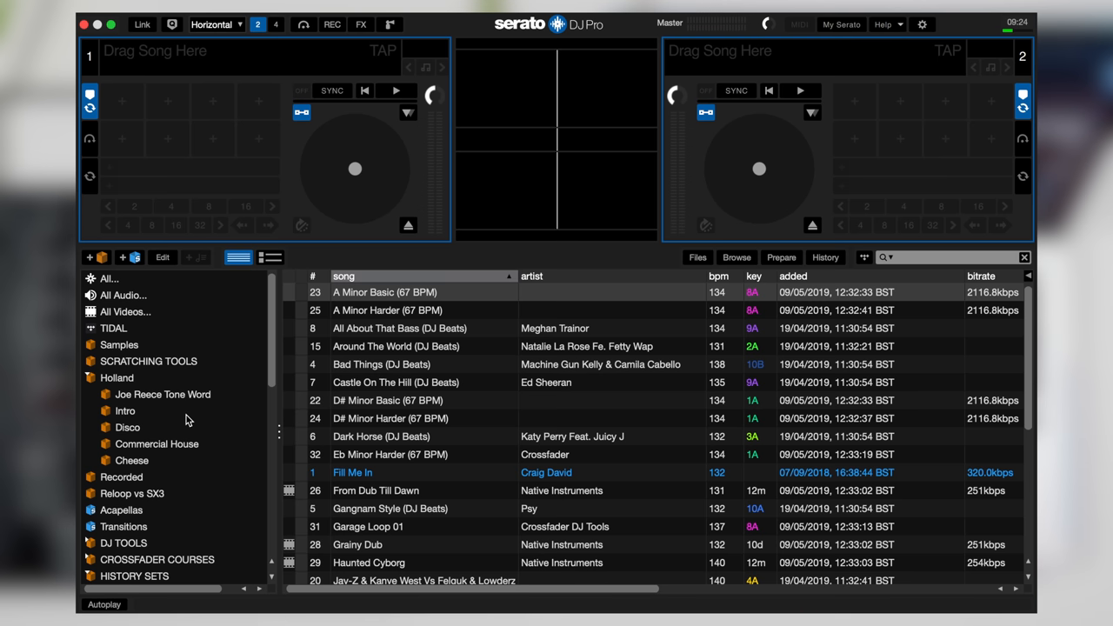
mouse_move(302, 333)
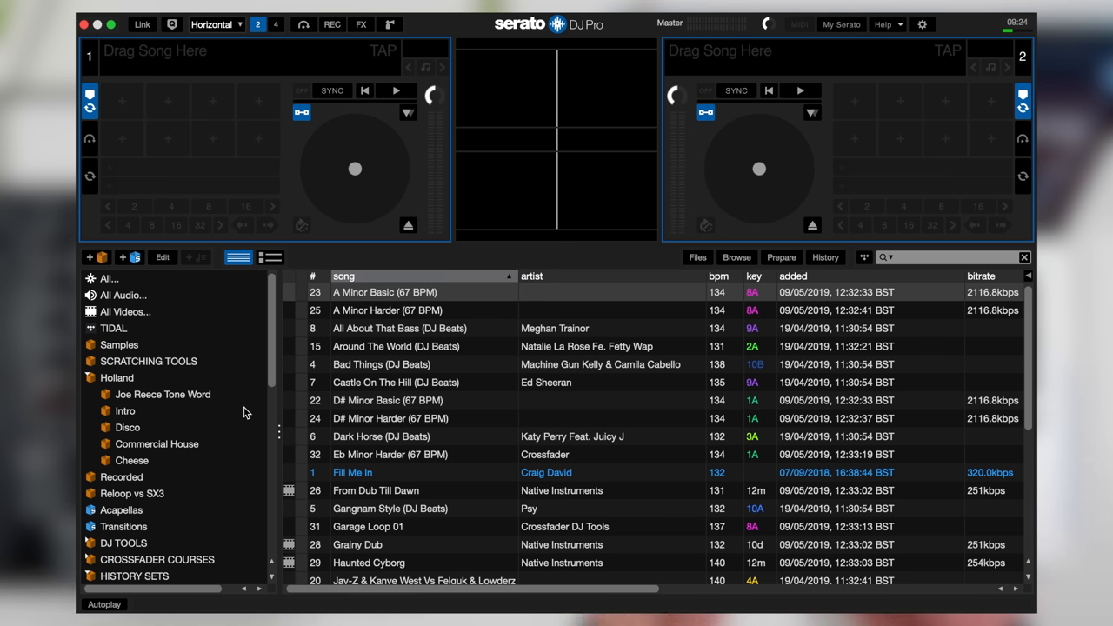
Sort 131-150bpm by the # column, then reopen Intro to confirm its BPM order
click(313, 277)
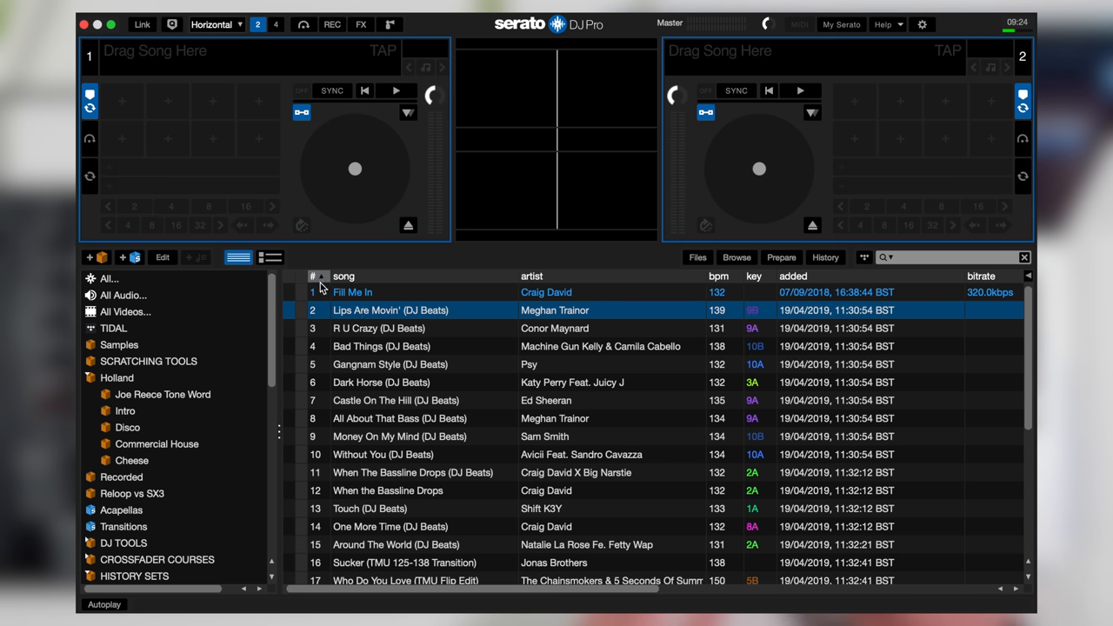
mouse_move(319, 334)
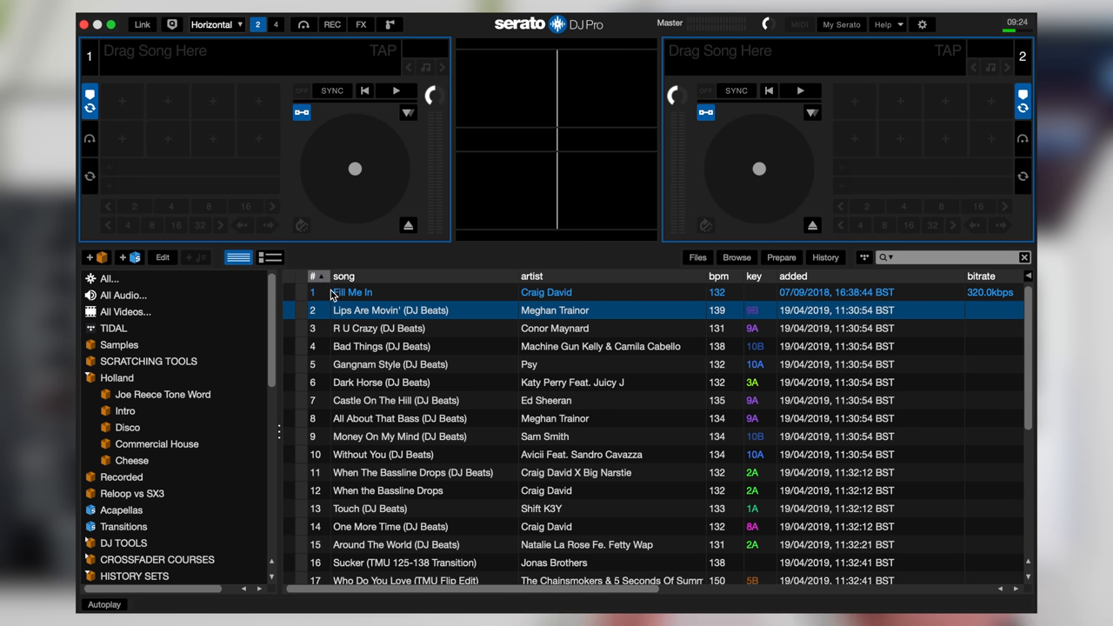
mouse_move(128, 415)
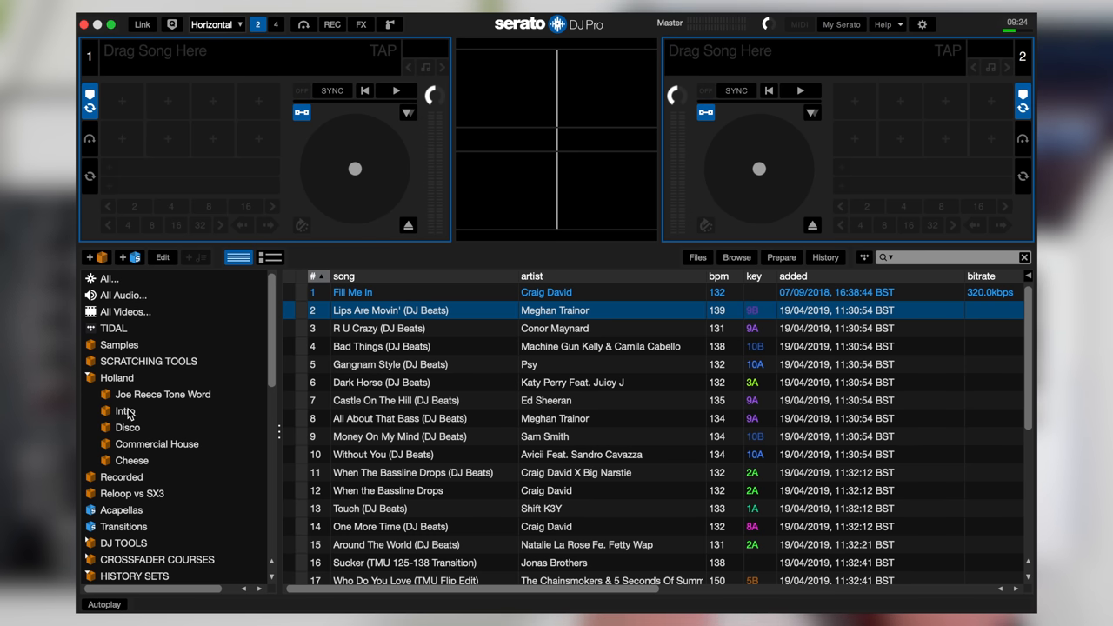
click(125, 410)
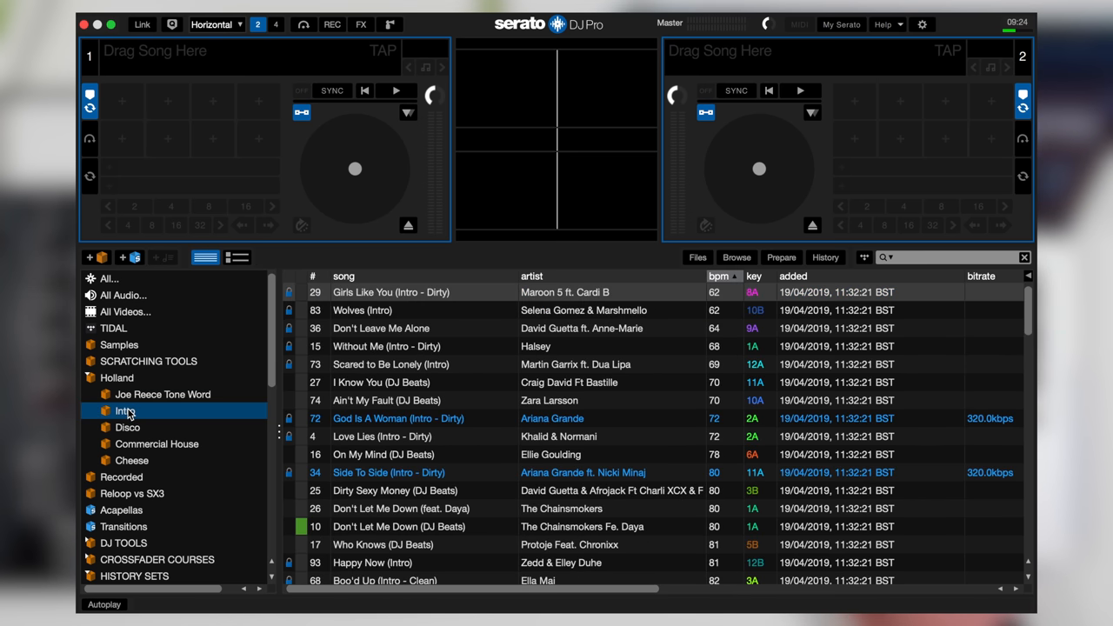